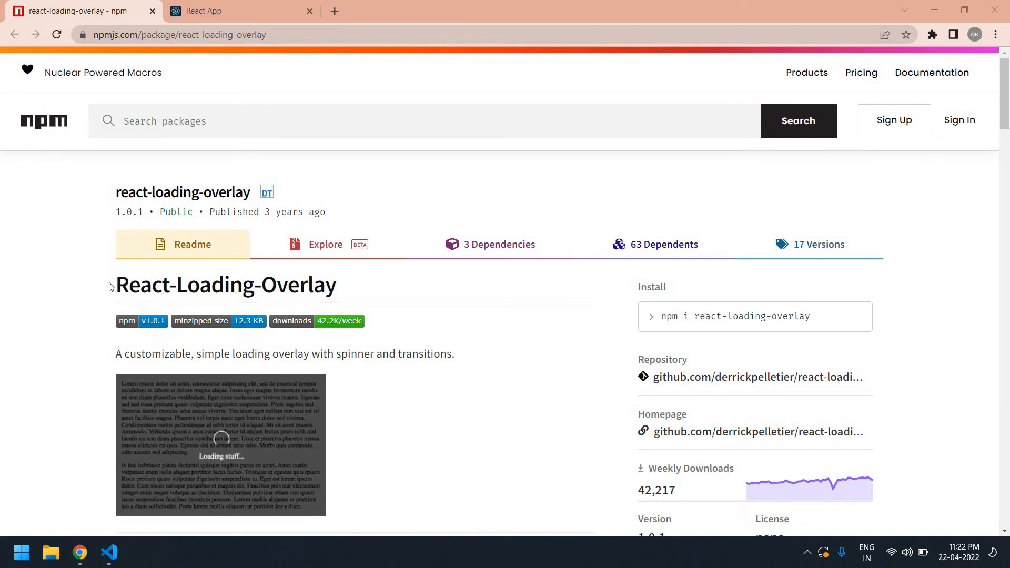
Copy 'npm i react-loading-overlay' from the react-loading-overlay npm page's Install panel
double_click(226, 285)
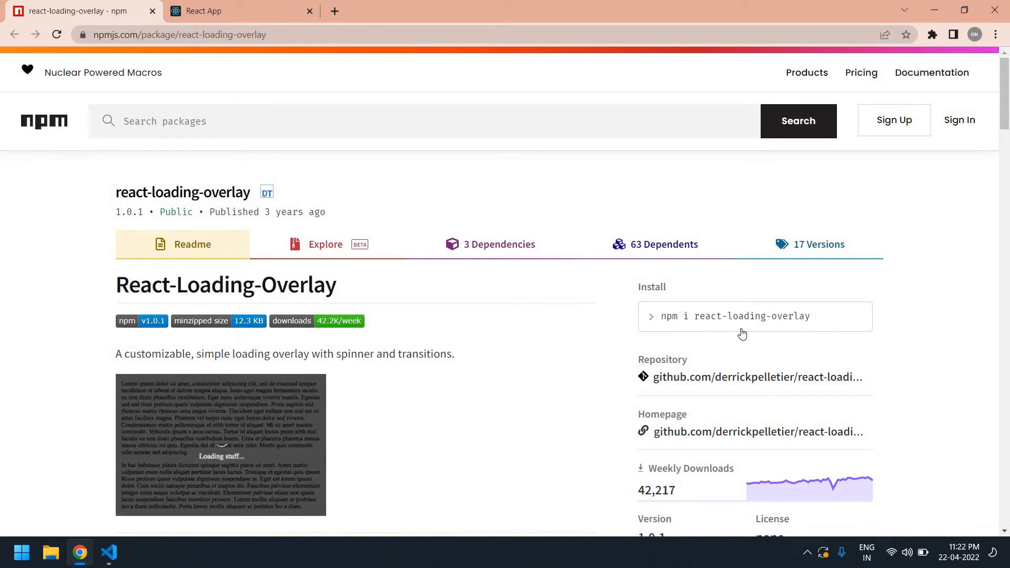
click(743, 316)
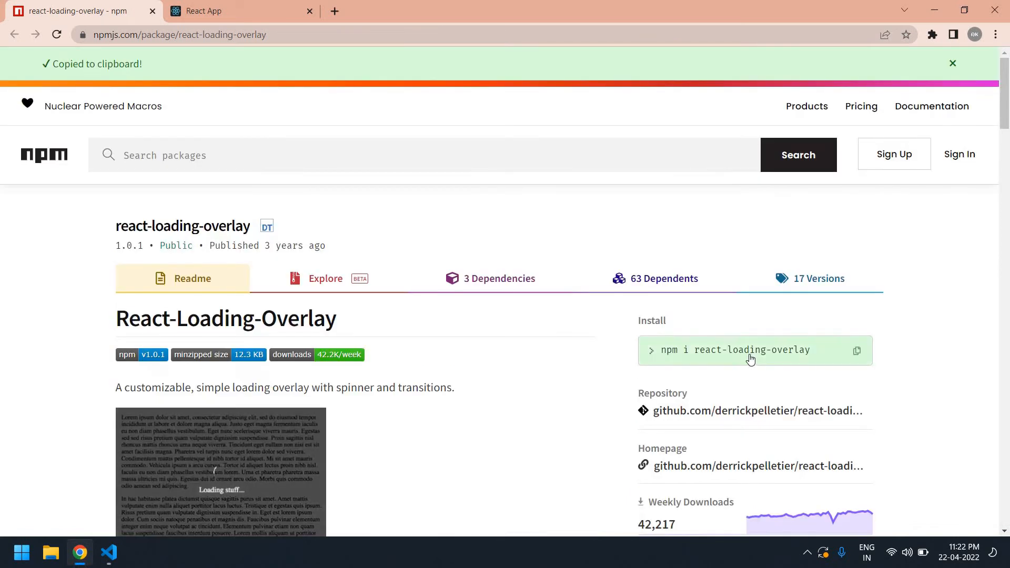
click(109, 552)
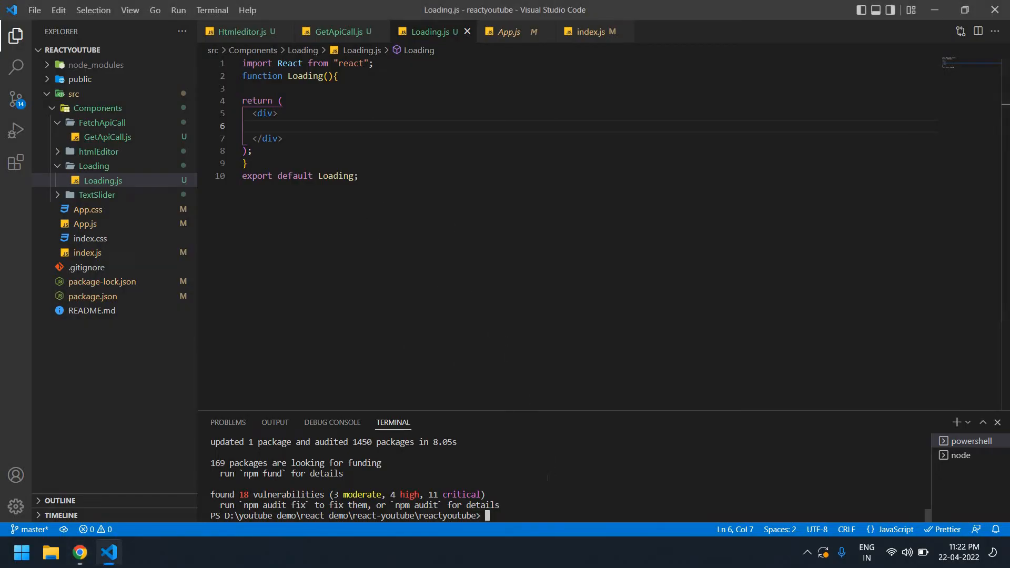
Run 'npm i react-loading-overlay' in the VS Code terminal
text(npm i react-loading-overlay)
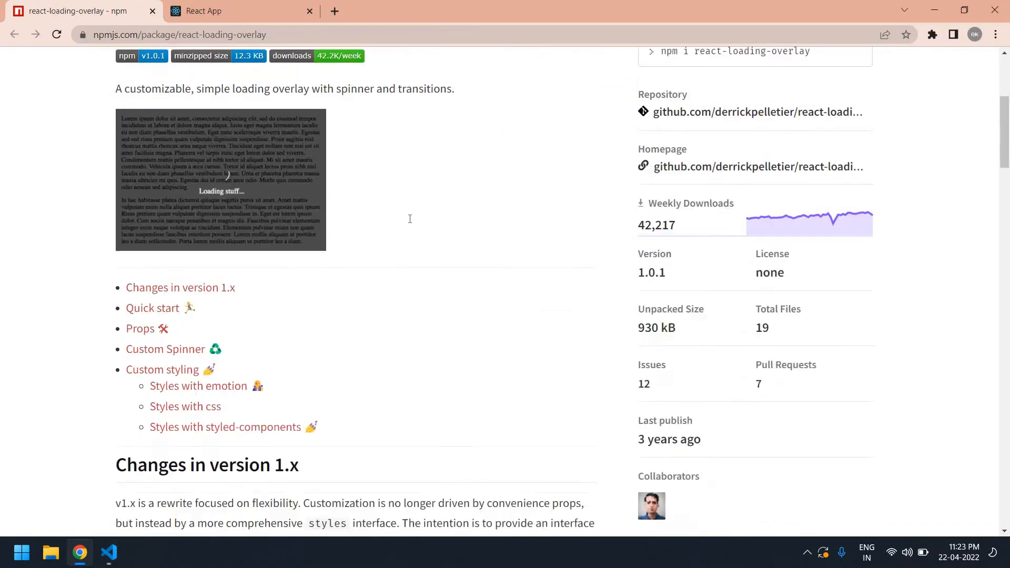
Copy the <LoadingOverlay> example markup from the readme's Quick start section
scroll(down, 3)
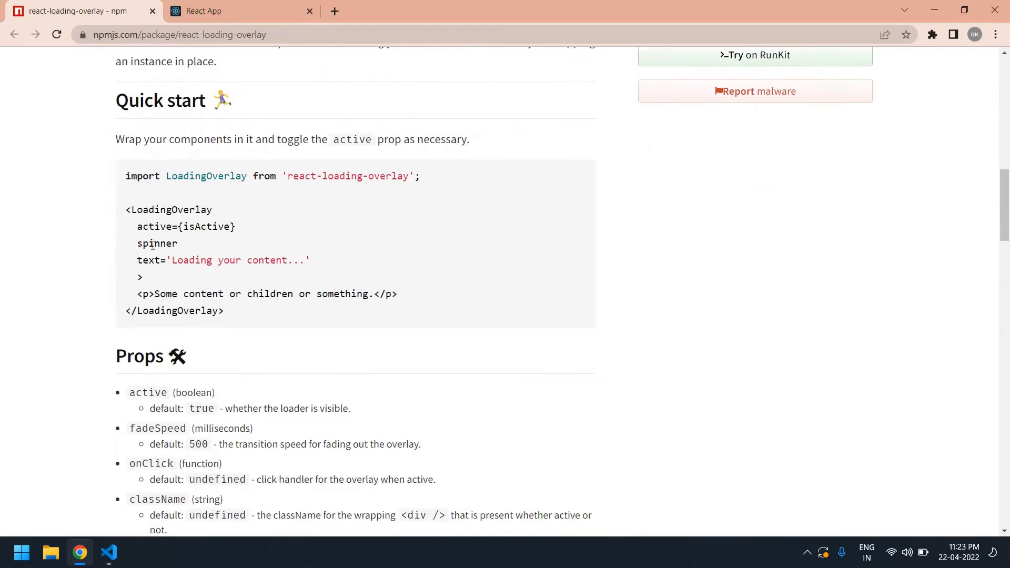
drag(126, 210, 224, 310)
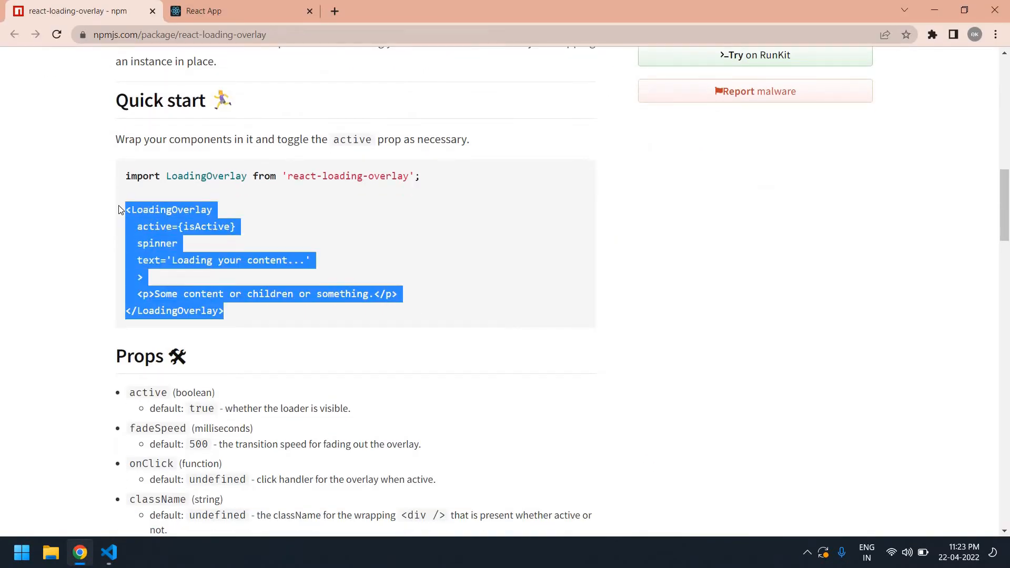
click(109, 553)
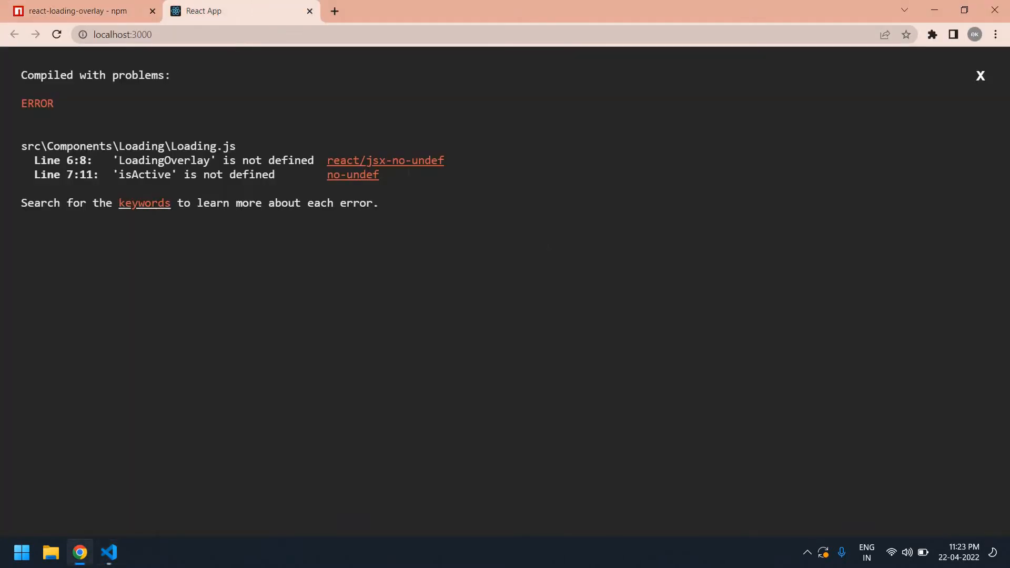
Paste the LoadingOverlay example into Loading.js with active={true} and duplicated paragraphs, then check the browser
click(108, 552)
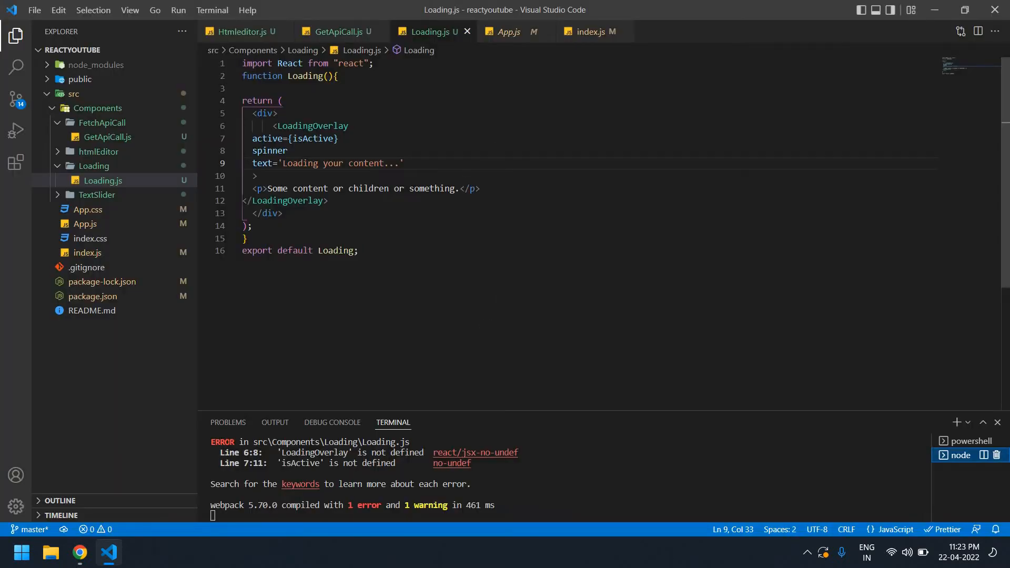
double_click(312, 138)
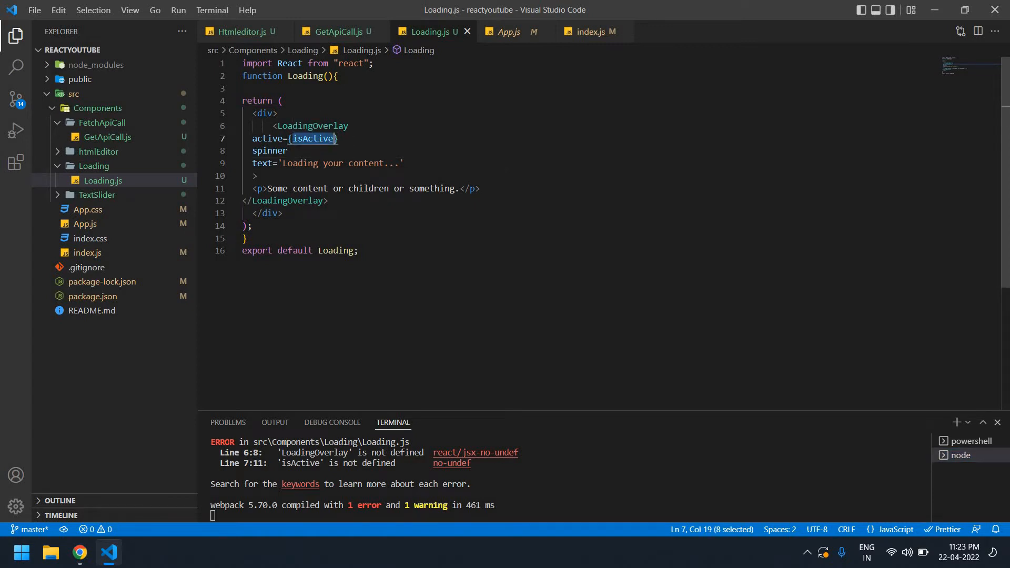
text(true)
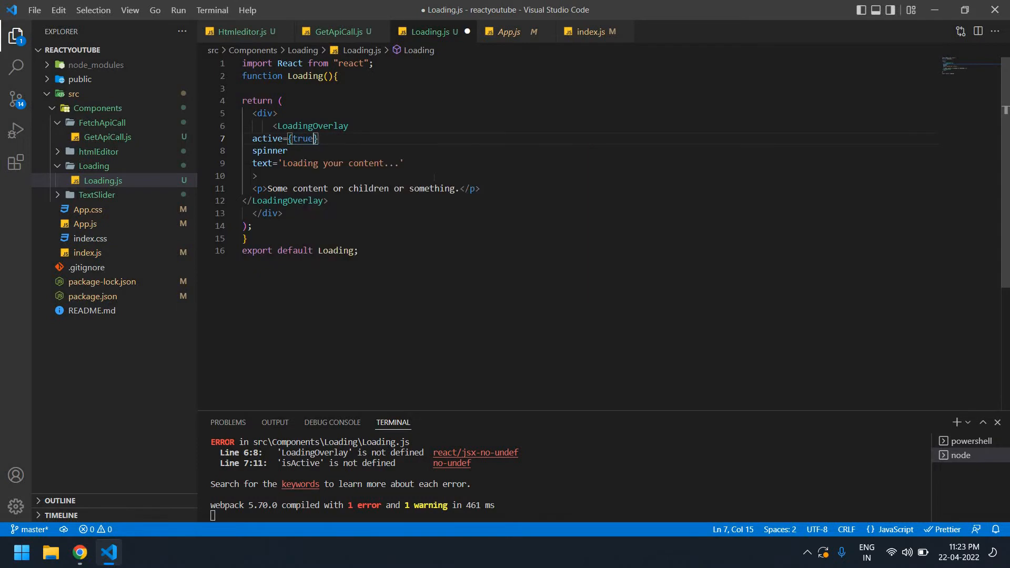
click(464, 188)
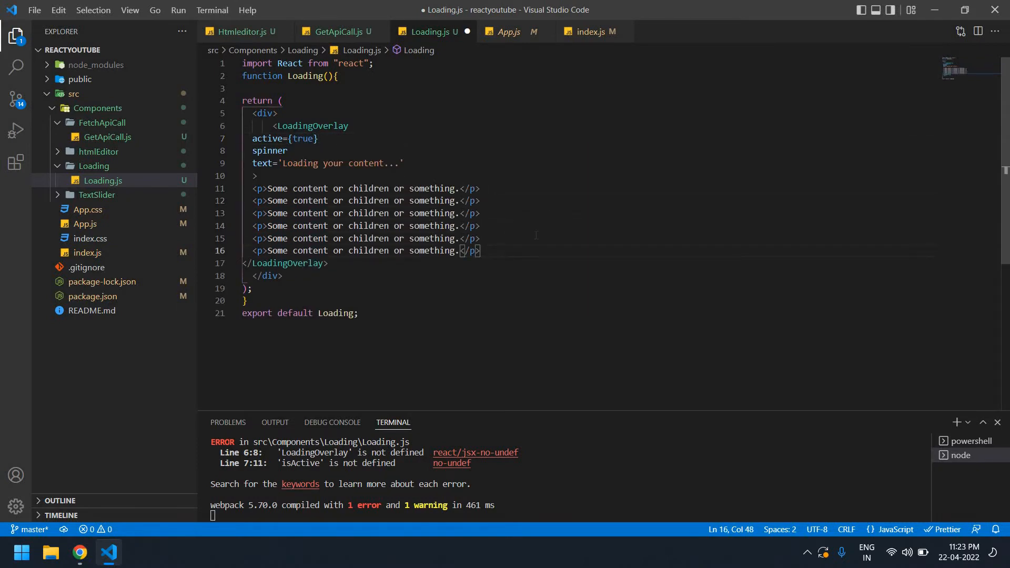
click(79, 552)
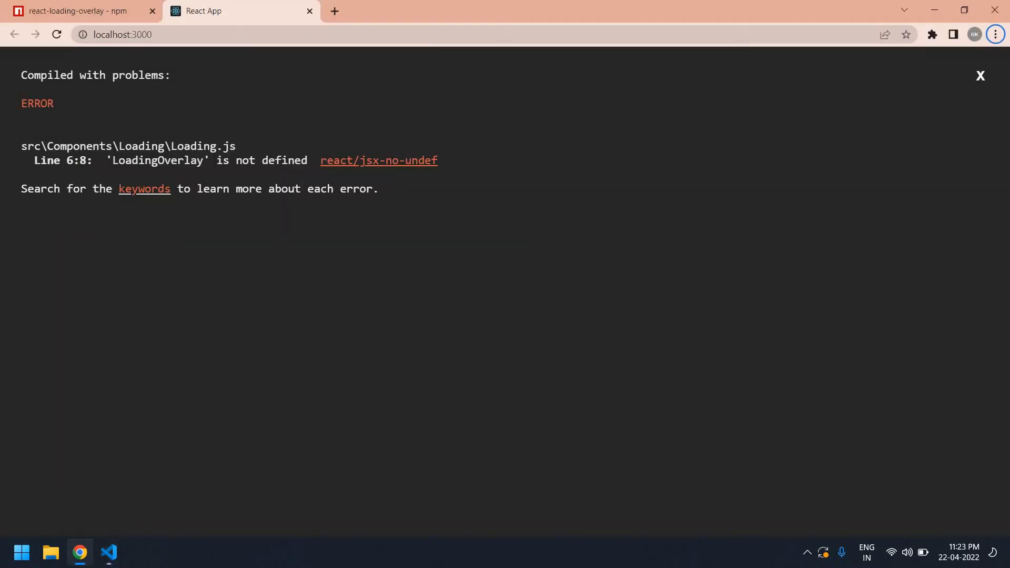
double_click(156, 160)
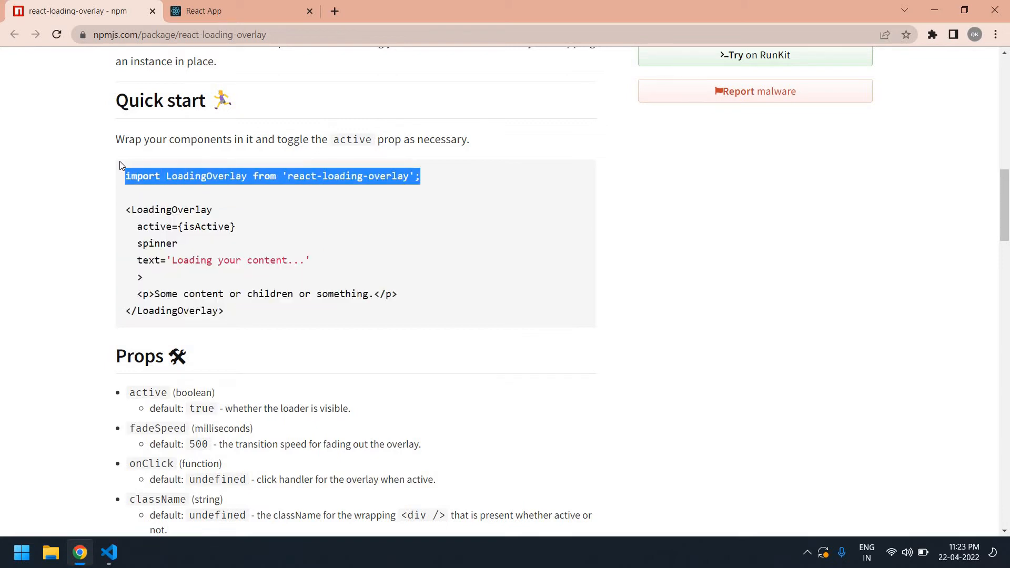
Add "import LoadingOverlay from 'react-loading-overlay';" to Loading.js and view the spinner overlay
click(109, 553)
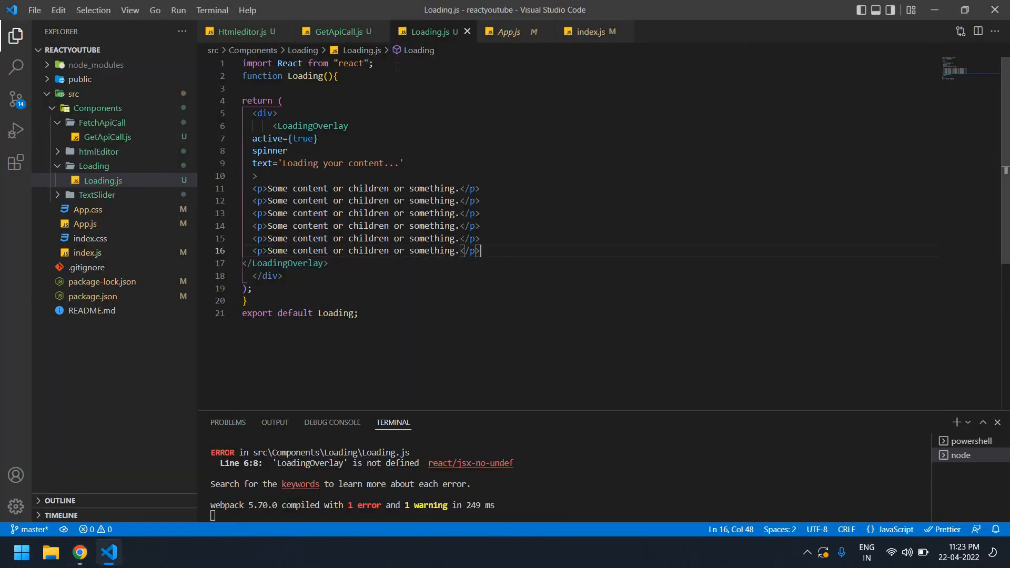
text(import LoadingOverlay from 'react-loading-overlay';)
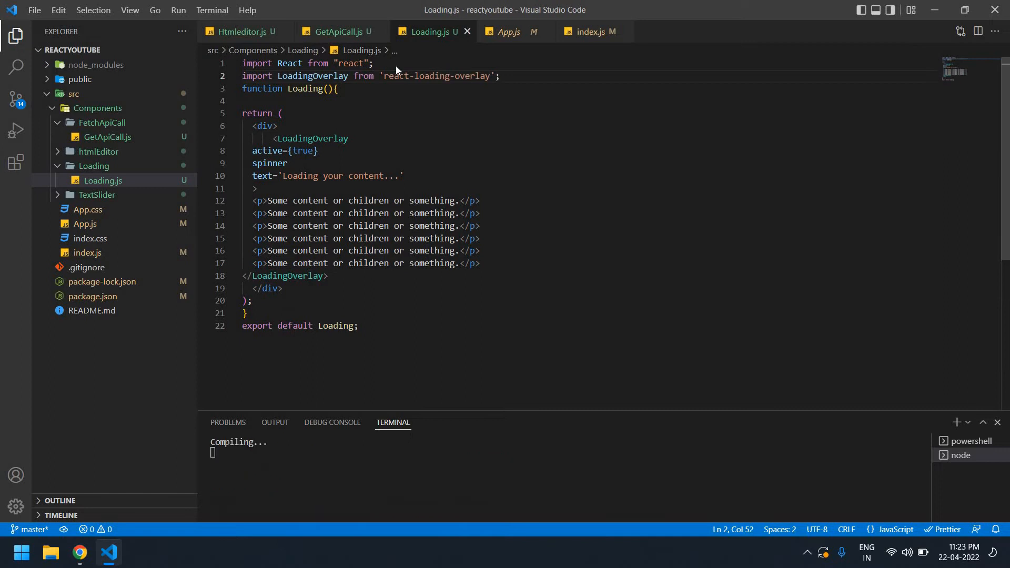
click(79, 552)
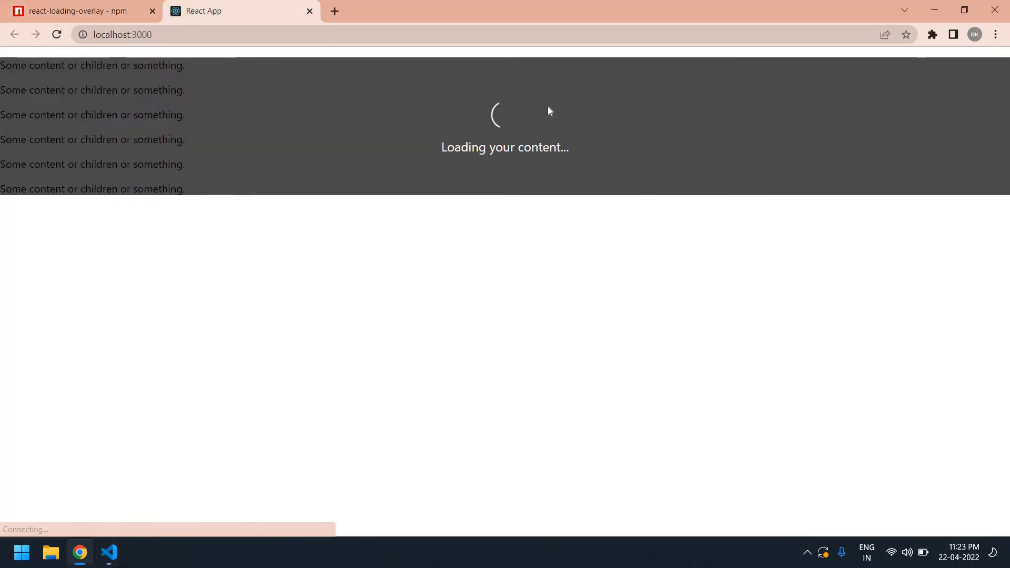
click(108, 553)
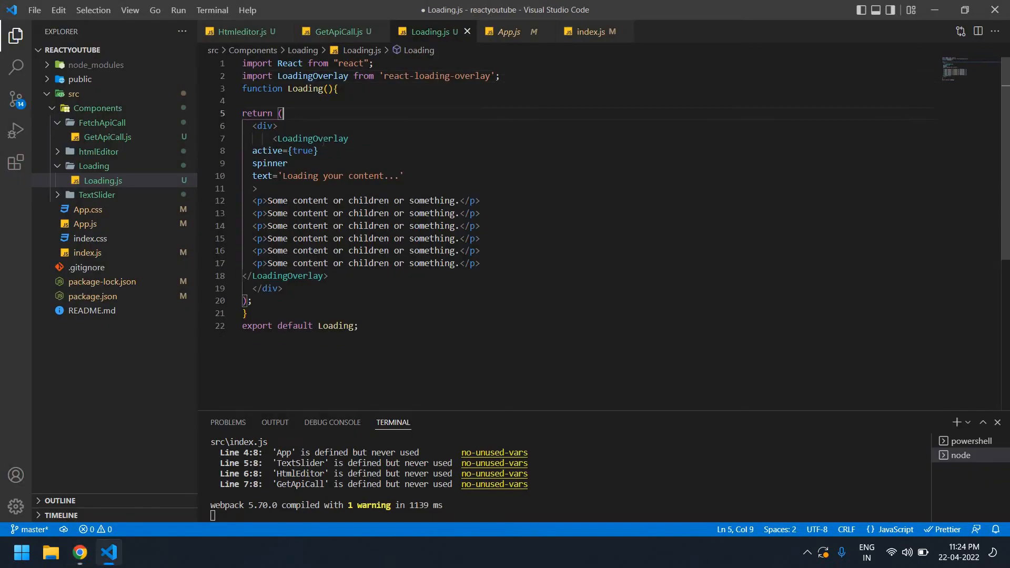
Add a 'Loading' button with onClick={handleClick} above the LoadingOverlay in Loading.js
key(ctrl+s)
text(<)
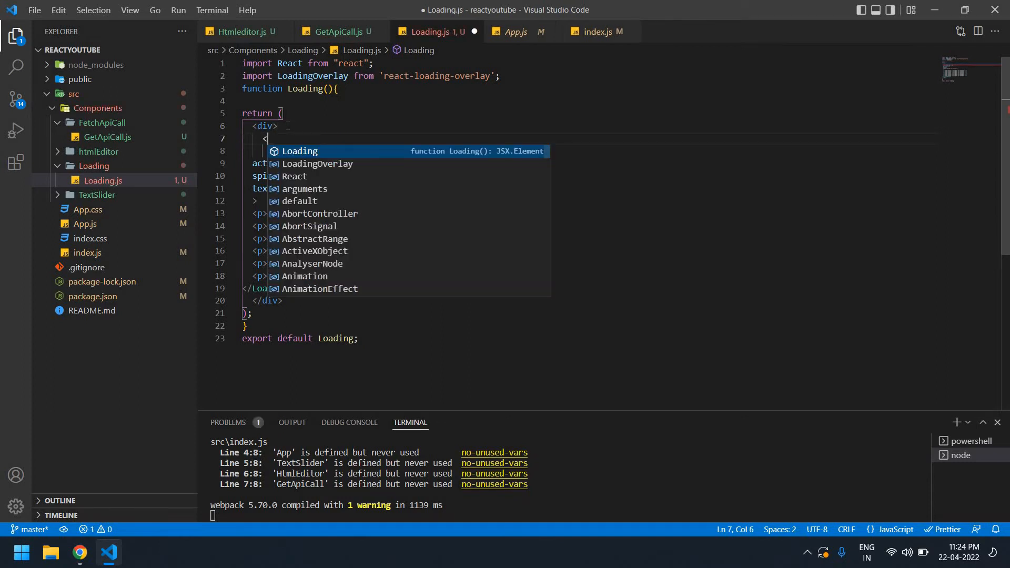
text(button)
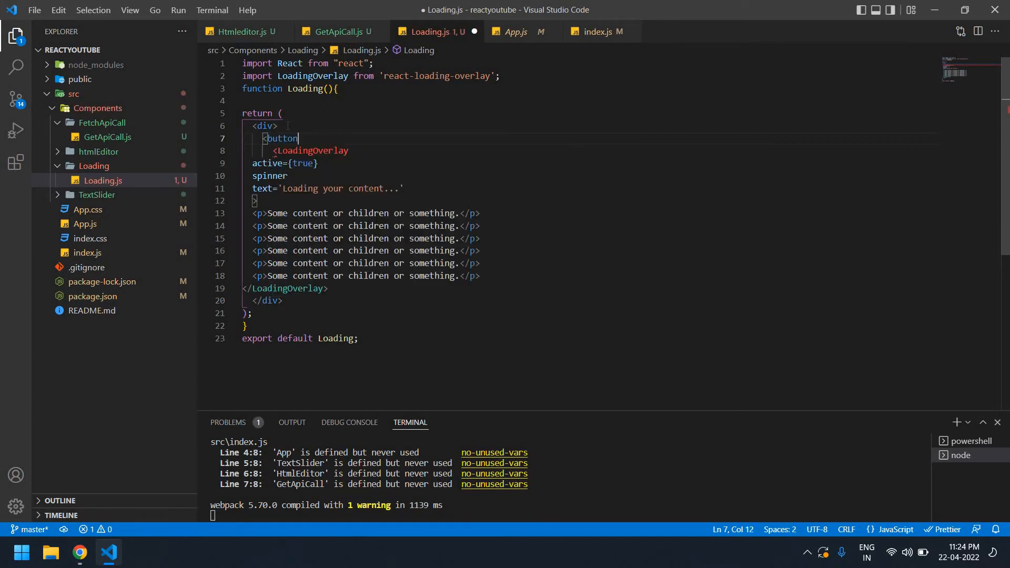
text(></button>)
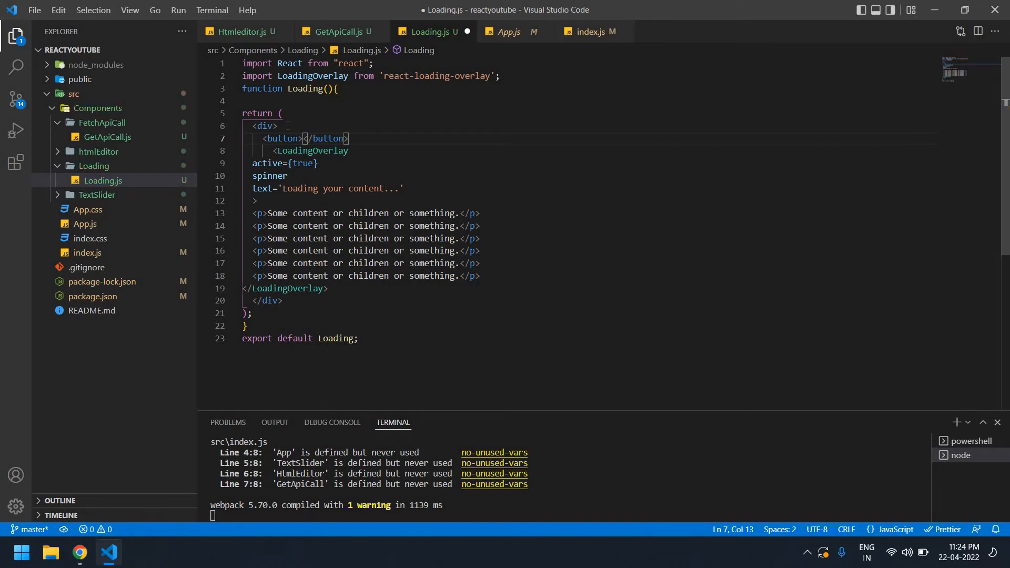
text(St)
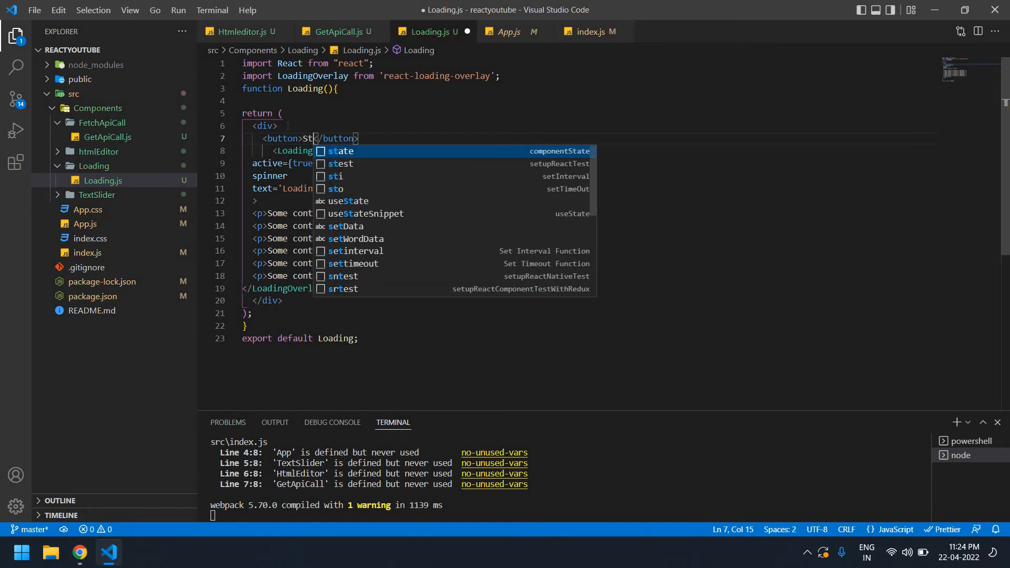
key(Backspace)
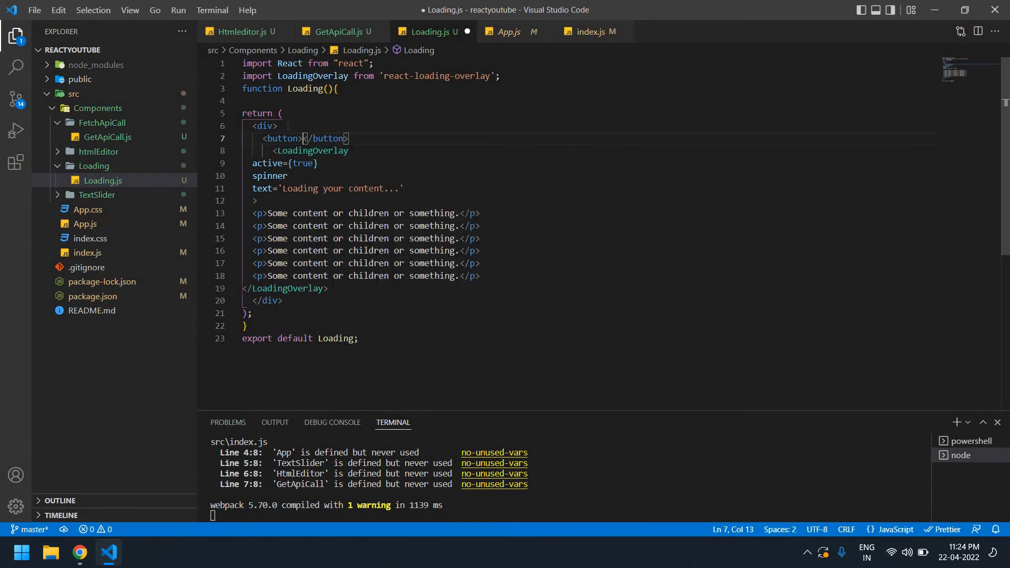
text(Loading)
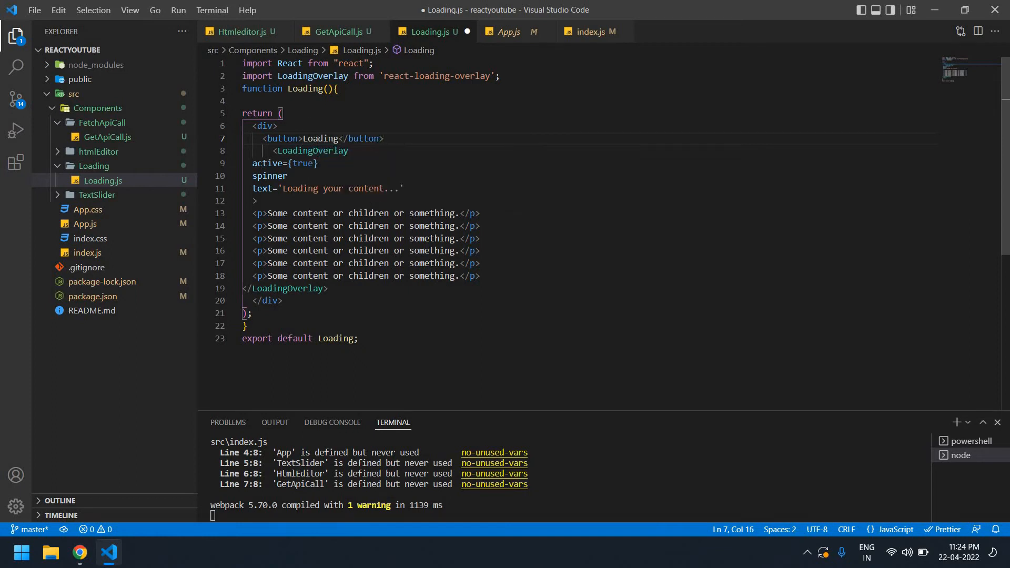
double_click(320, 139)
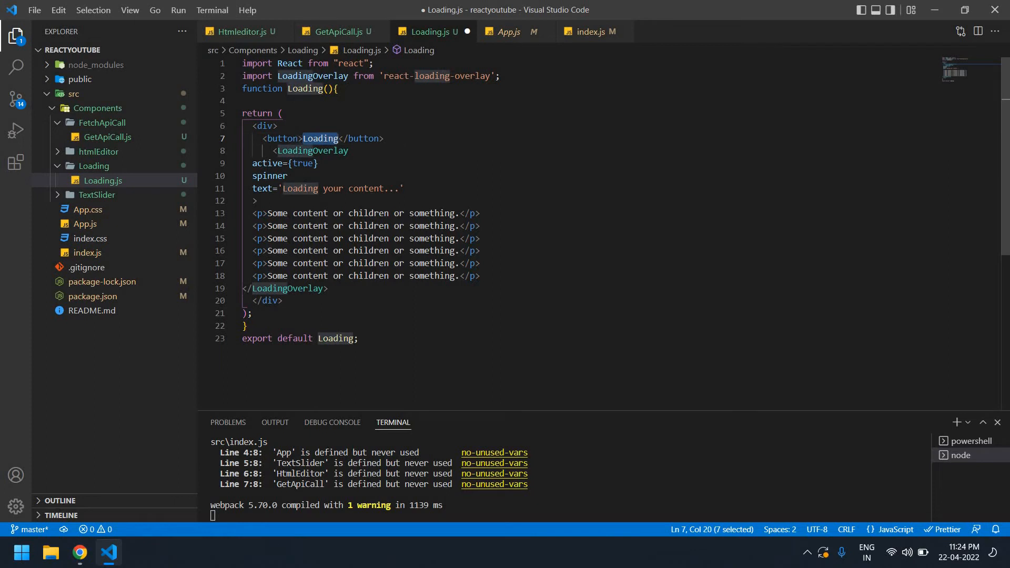
text(onClick={handleClic)
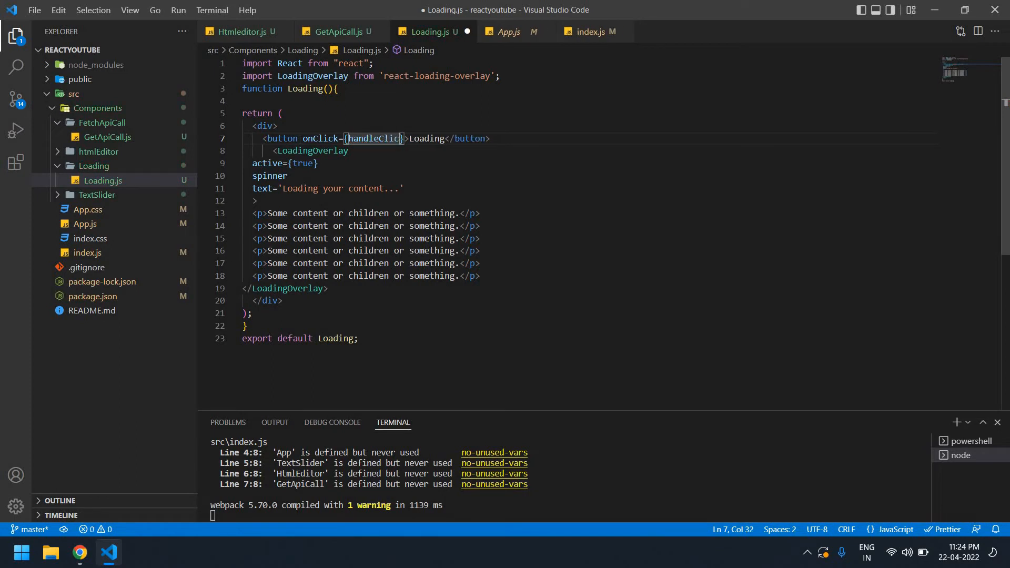
text(k)
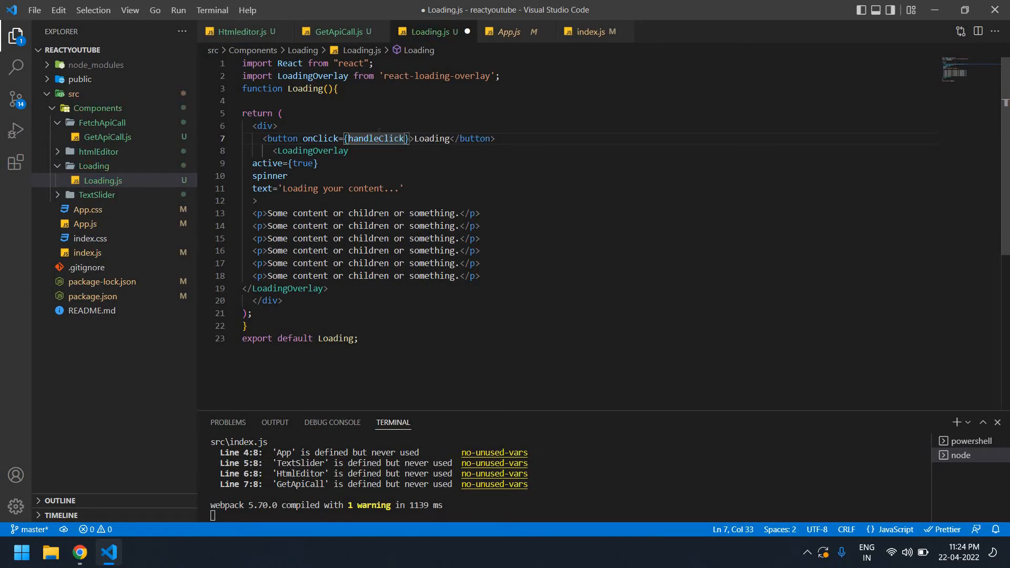
double_click(377, 139)
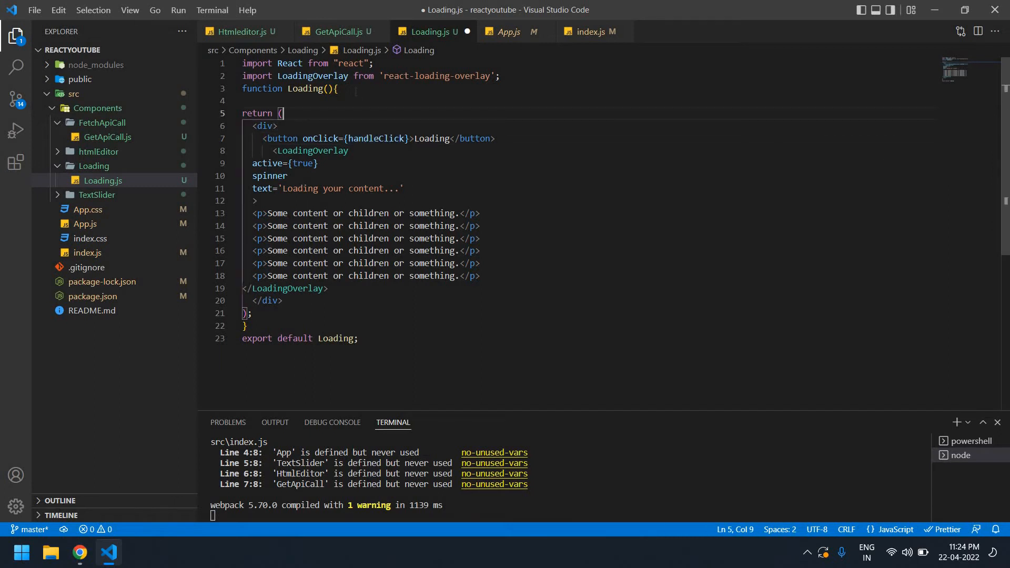
Declare const [loading, setLoading] = useState(false) inside the Loading component
text(const[)
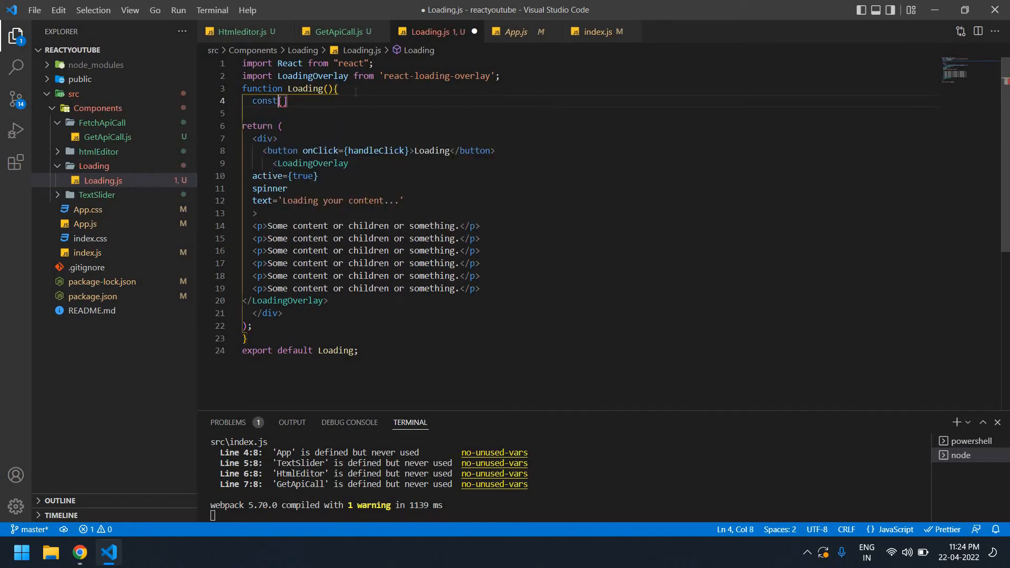
text(const)
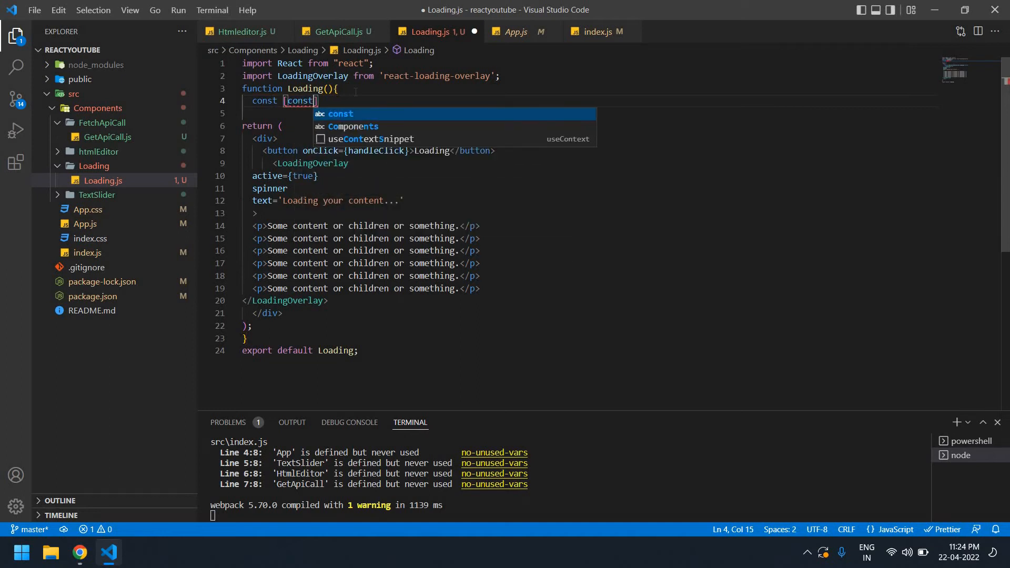
key(Backspace)
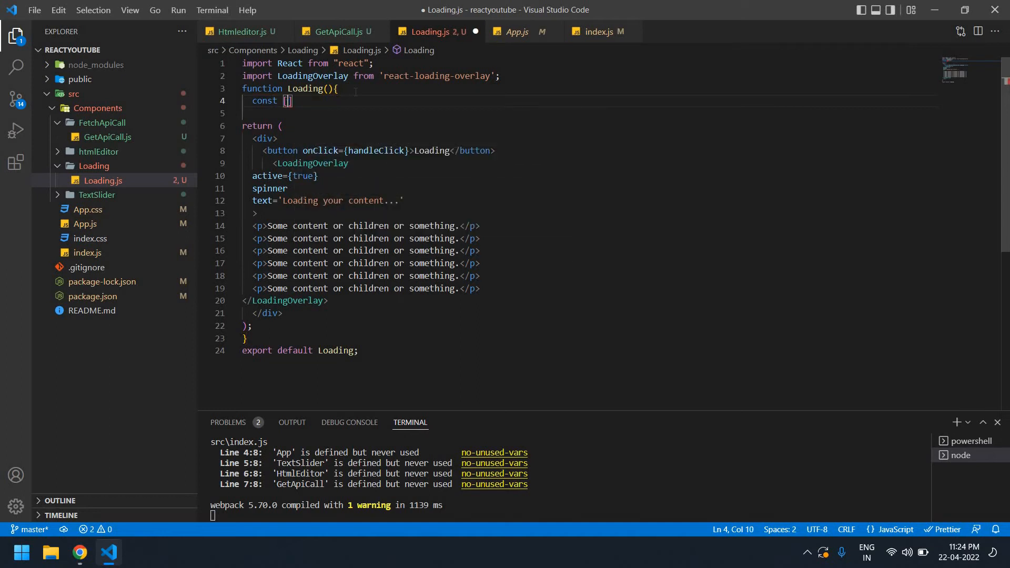
text(loading,s)
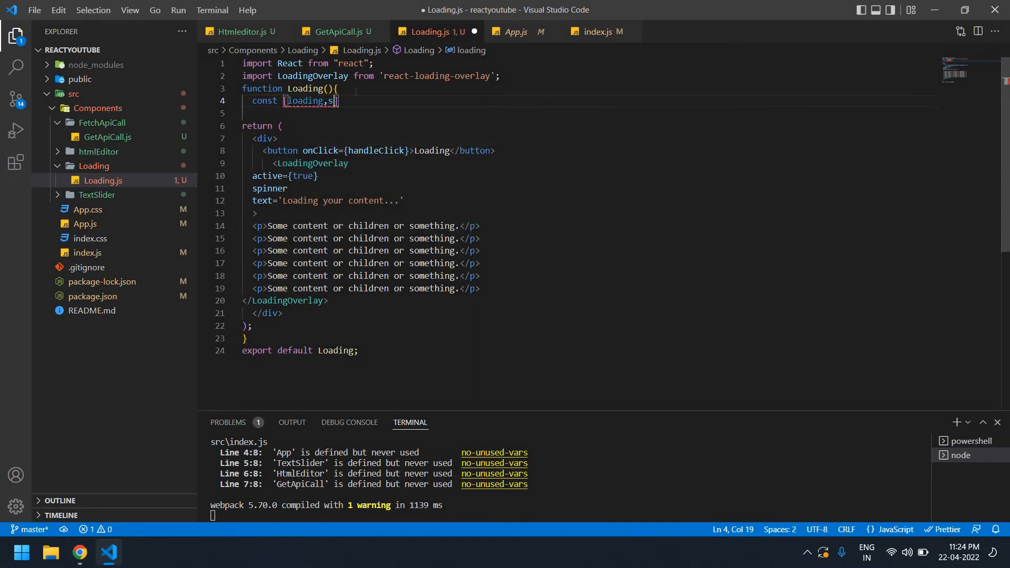
text(etLoading)
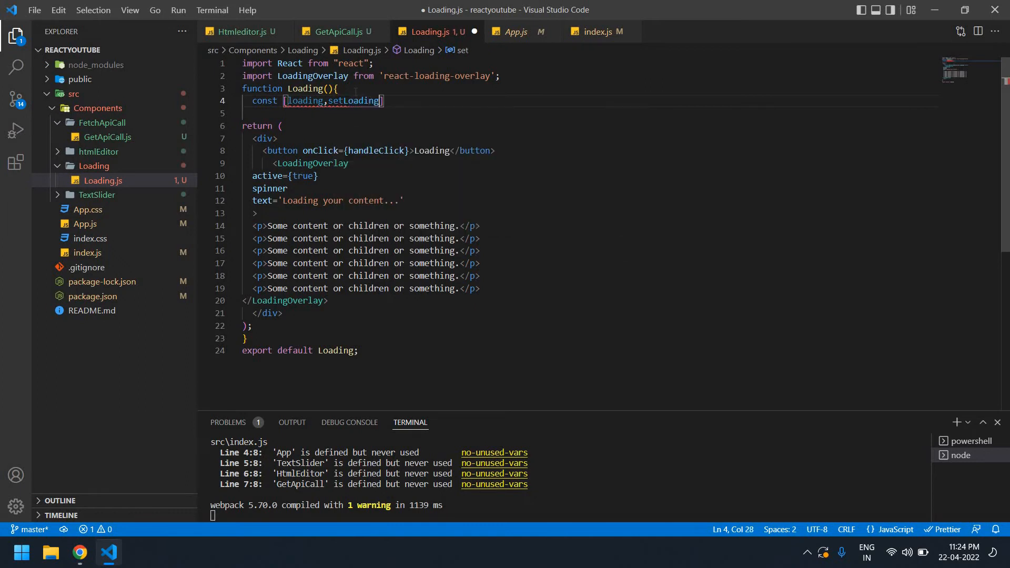
text(=useState)
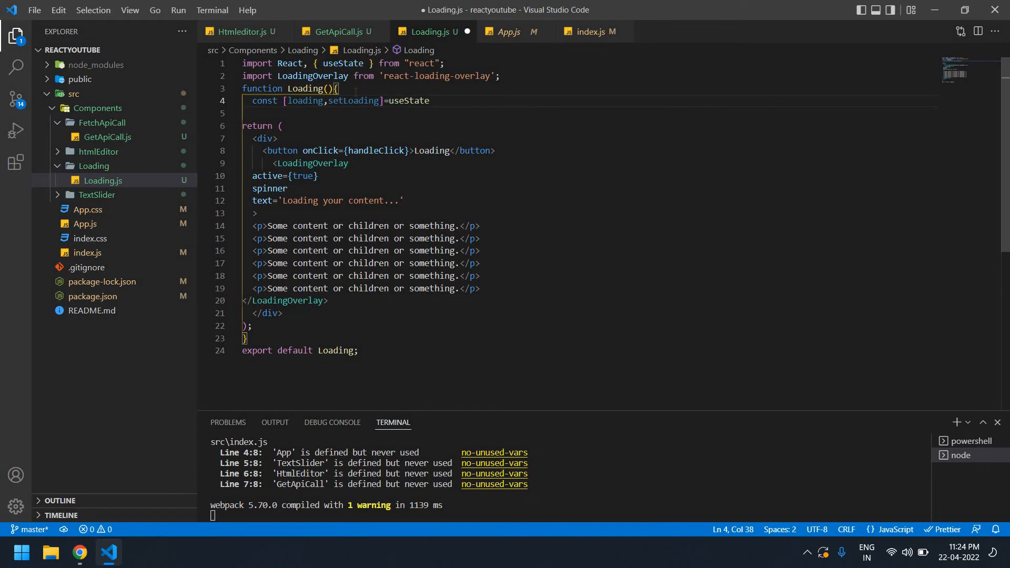
text((false);)
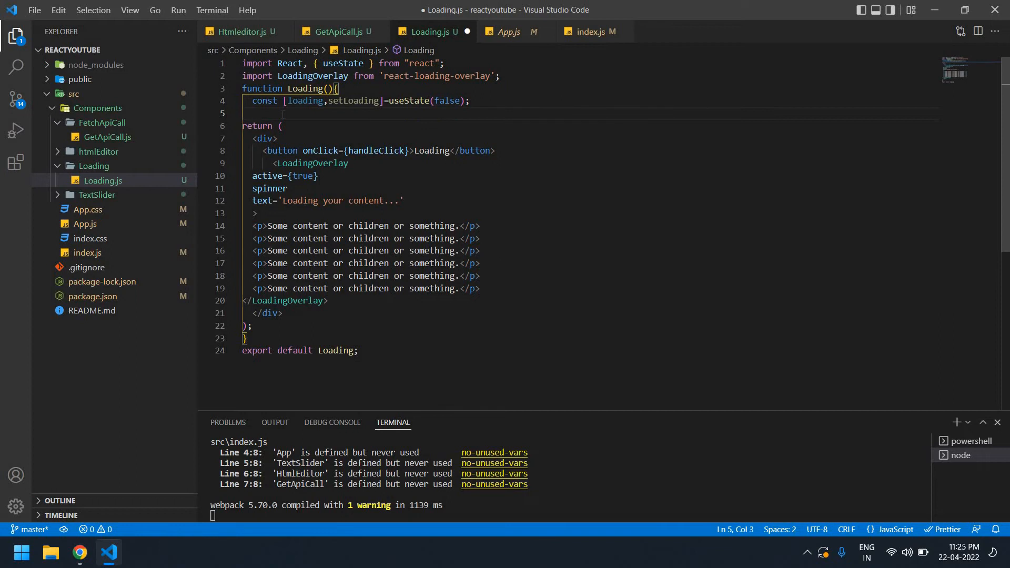
text(const)
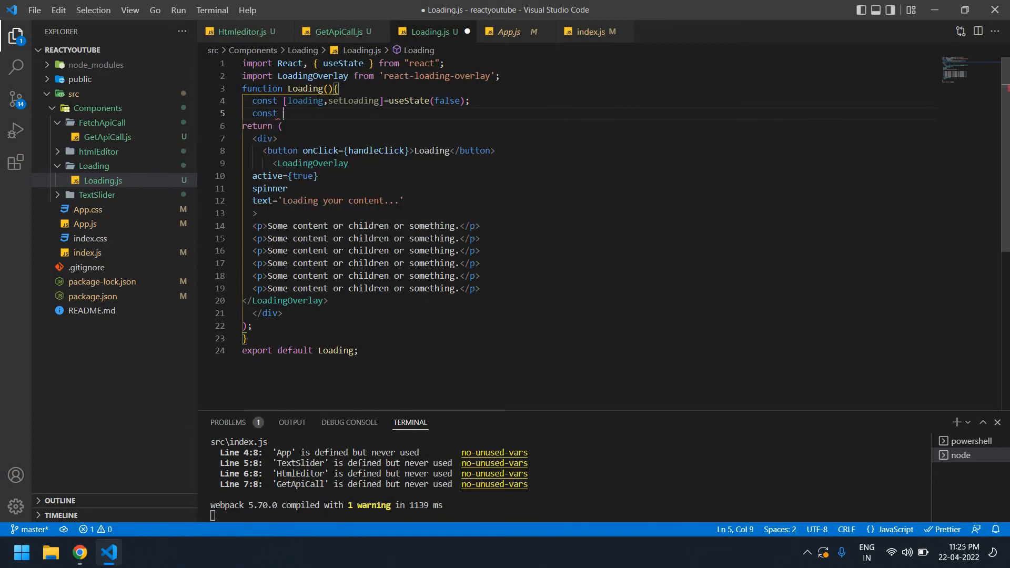
Define handleClick as an arrow function that calls setLoading(!loading)
text(handleClick)
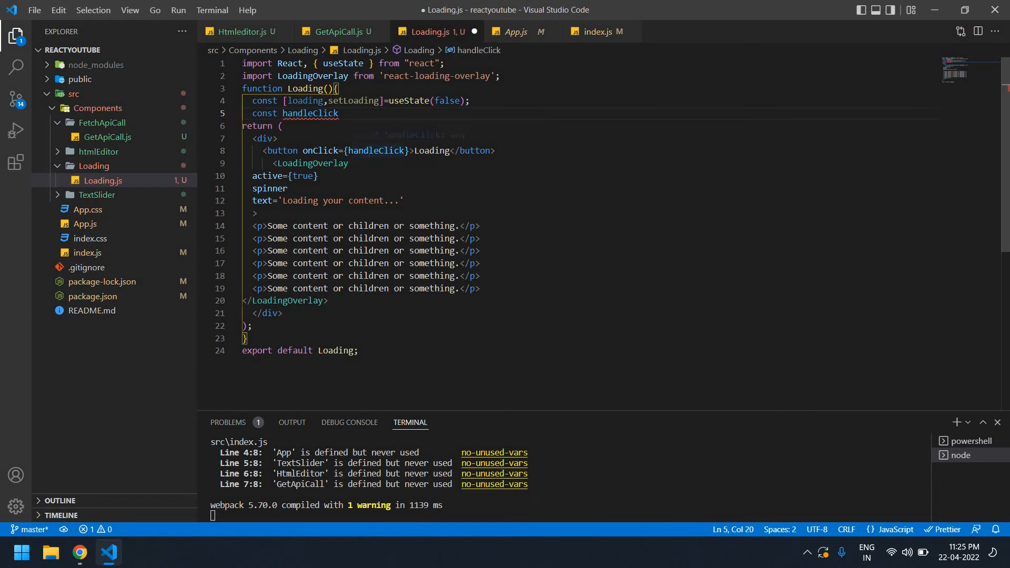
double_click(376, 150)
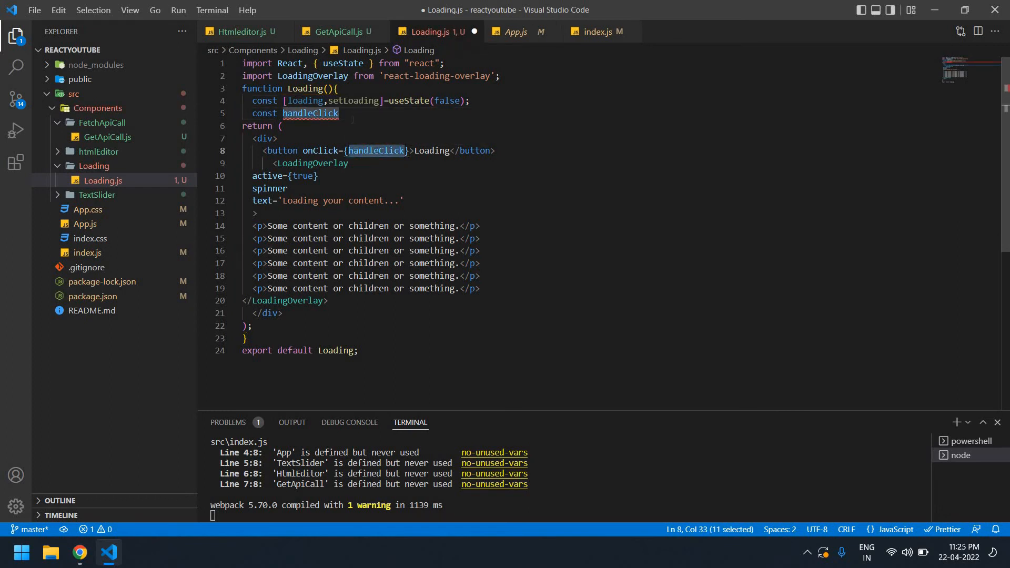
text(=)
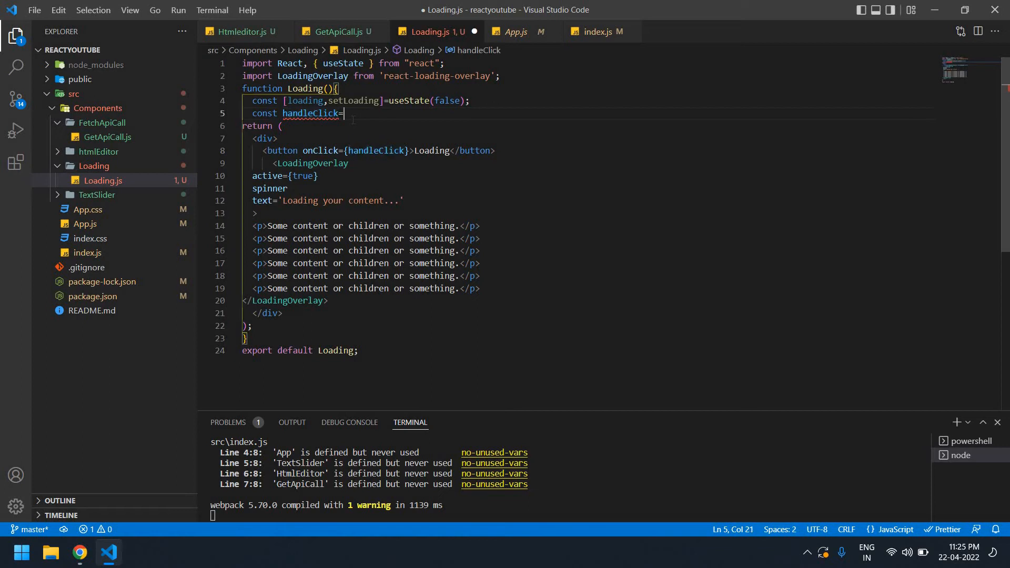
text(()=)
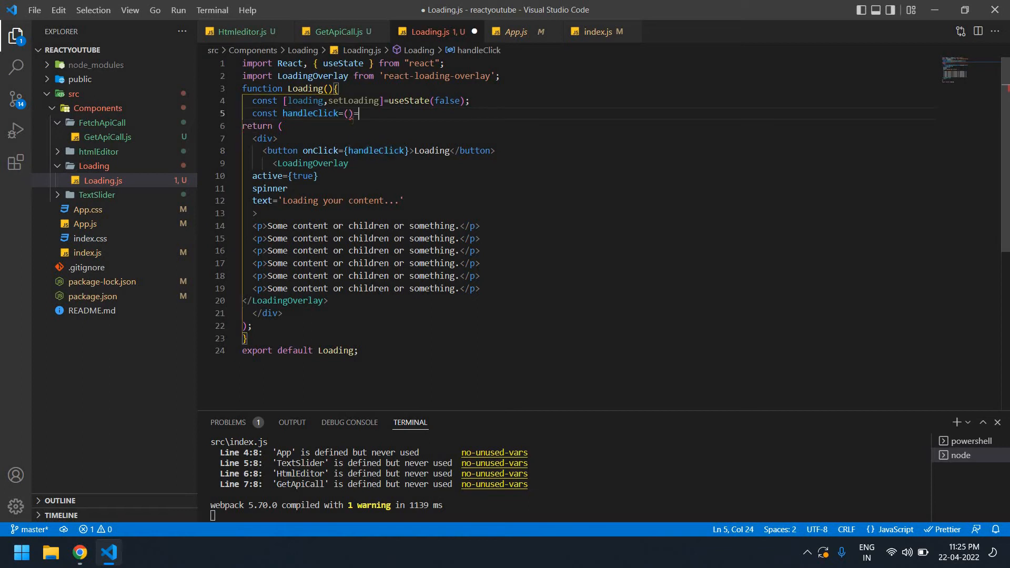
text({)
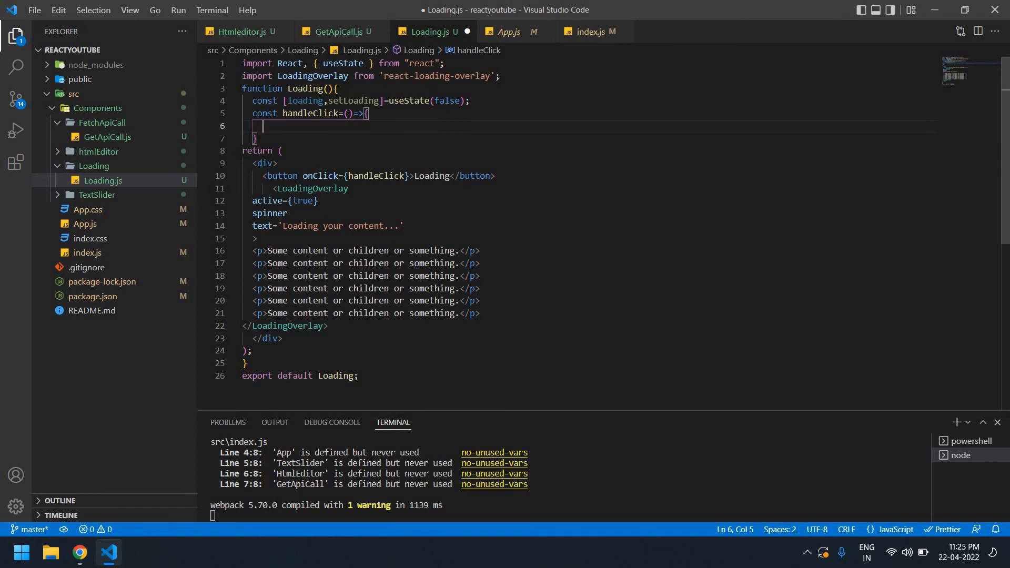
double_click(354, 101)
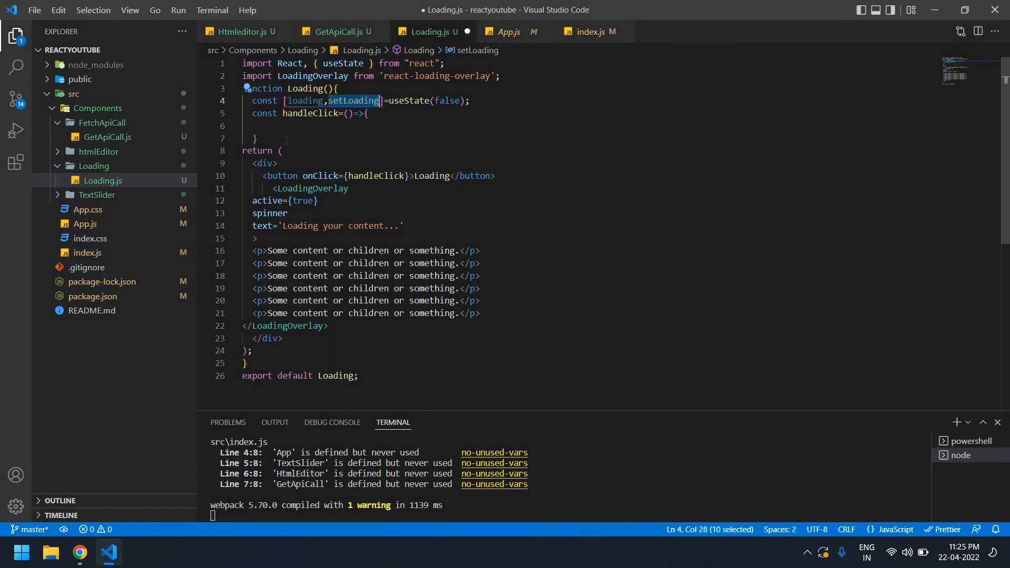
text(setLoading)
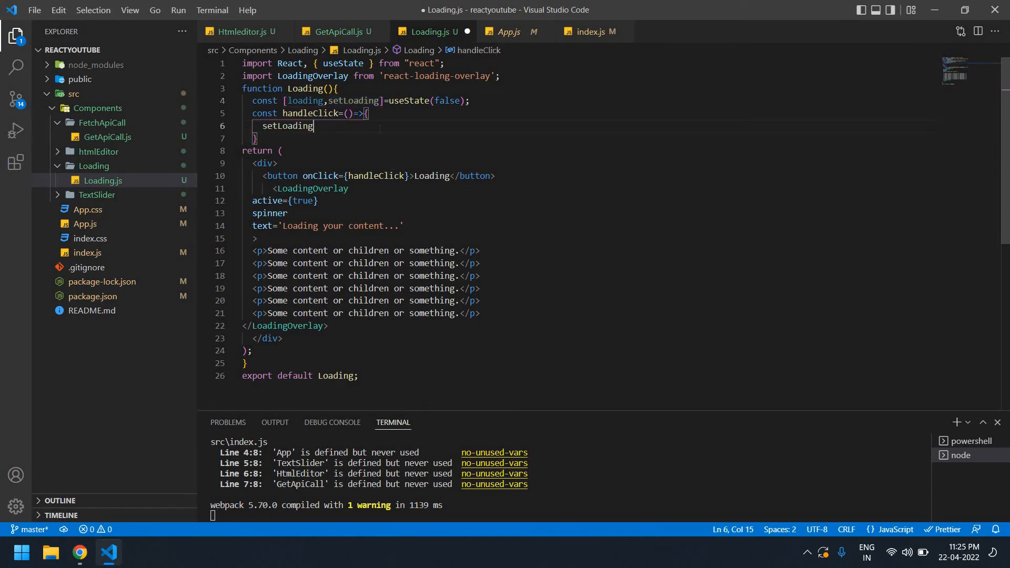
text(()
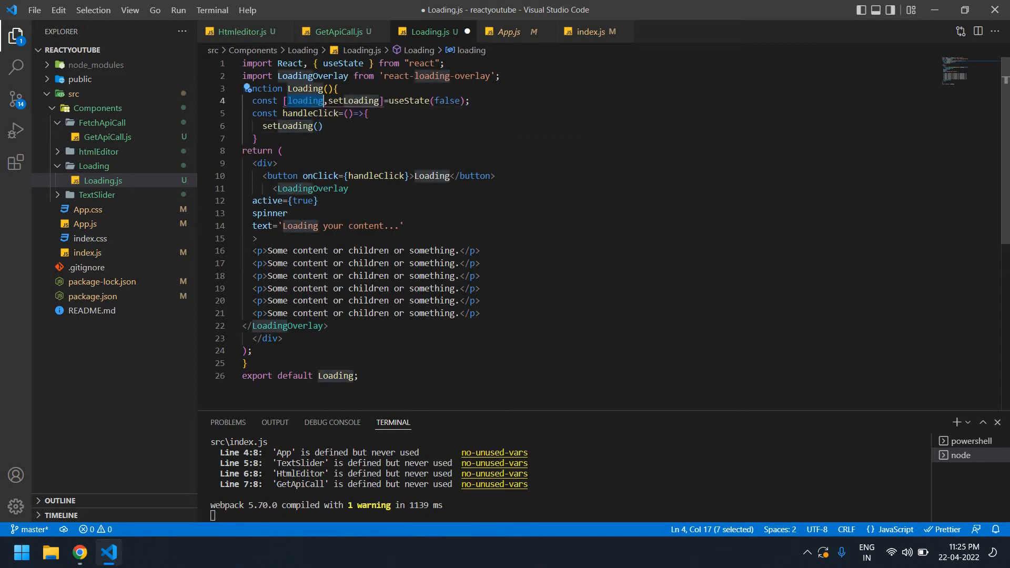
text(!)
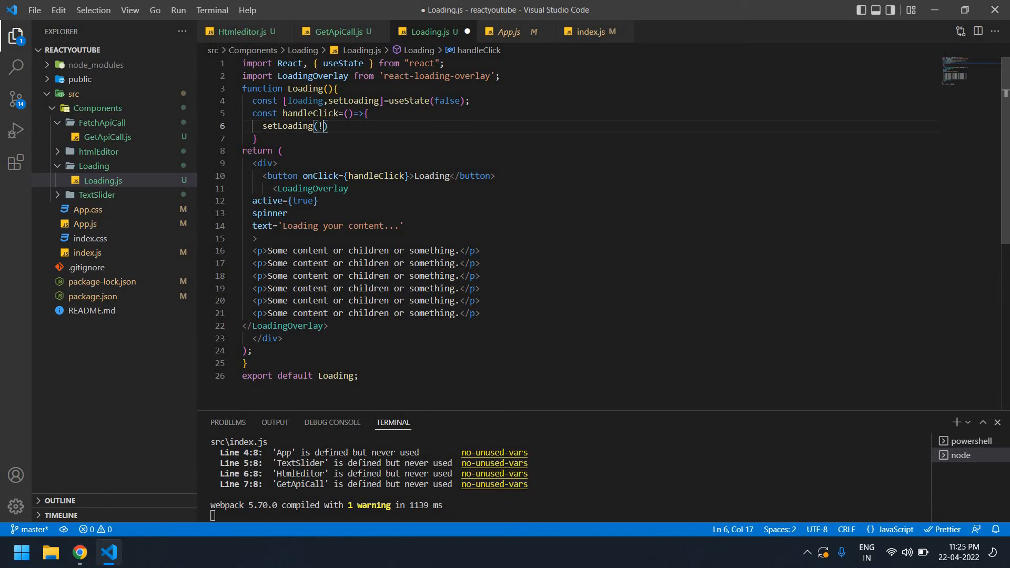
text(loading)
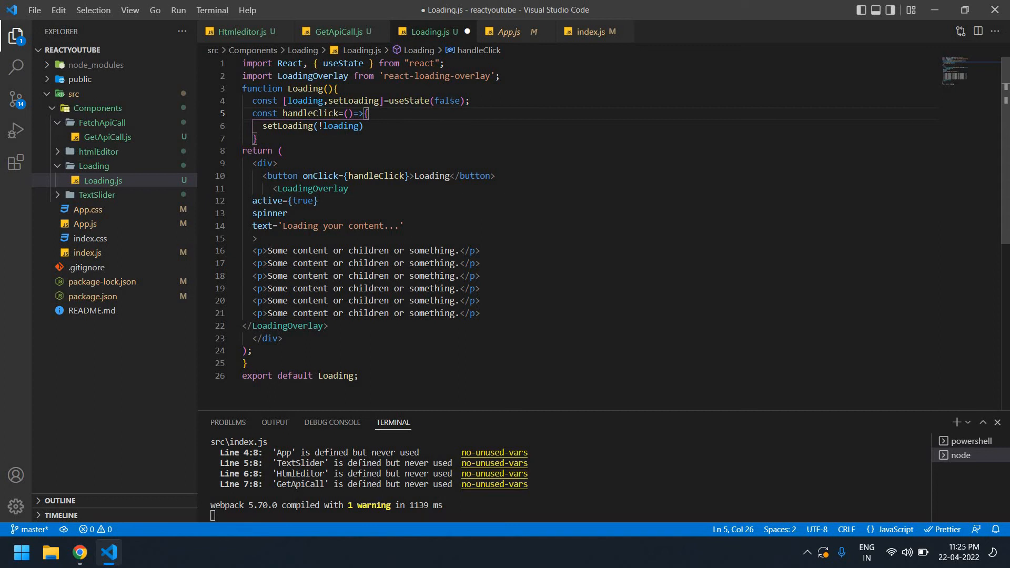
double_click(448, 100)
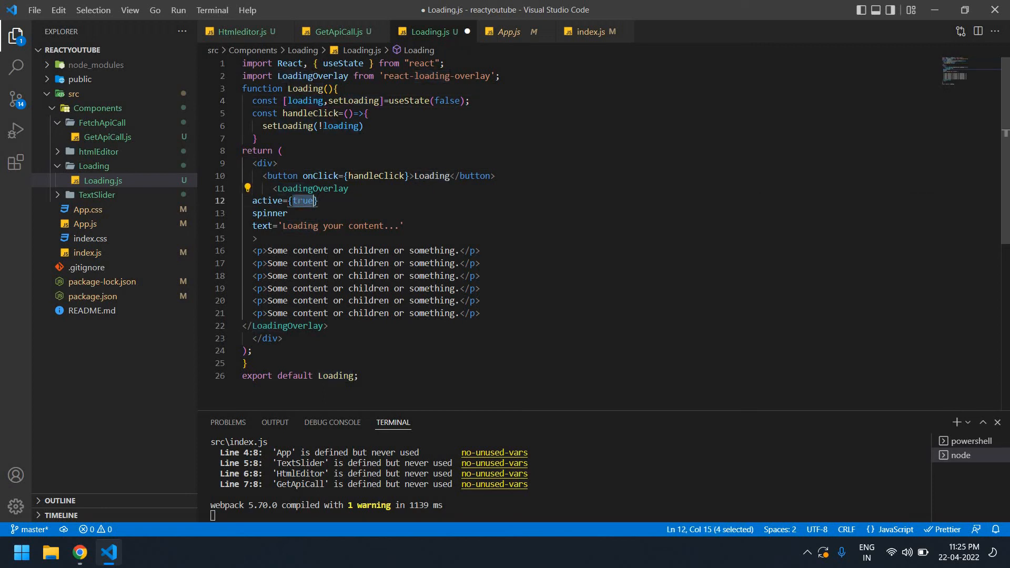
Change active={true} to active={loading} and save Loading.js
text(loading)
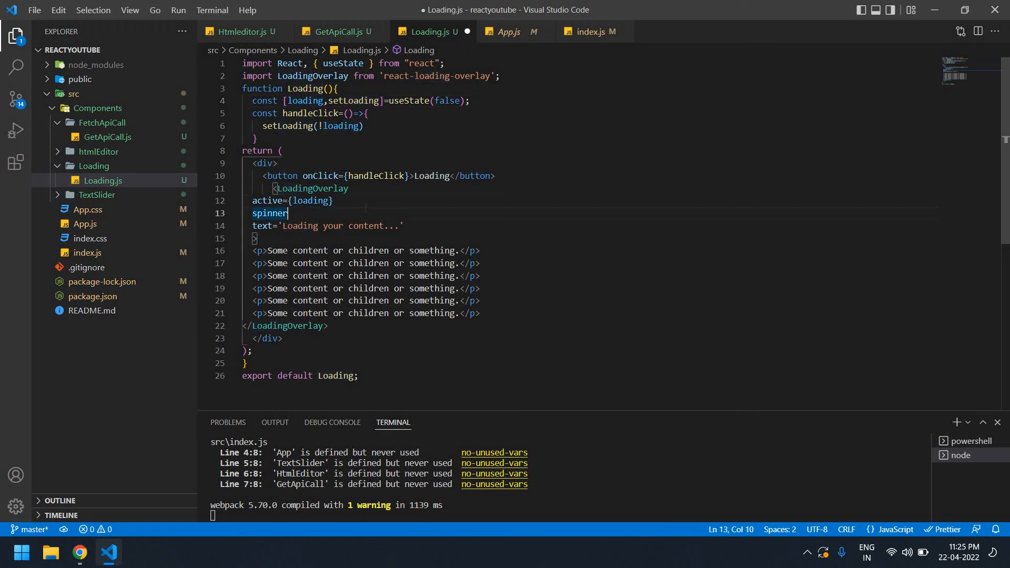
key(Ctrl+s)
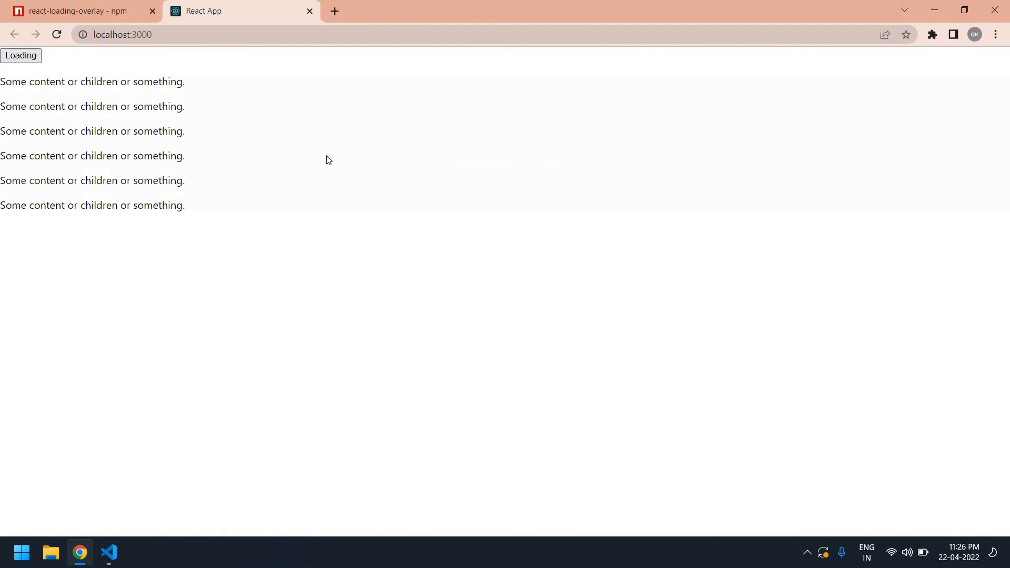
Click the Loading button on localhost:3000 three times, toggling the overlay on, off, and on
click(21, 55)
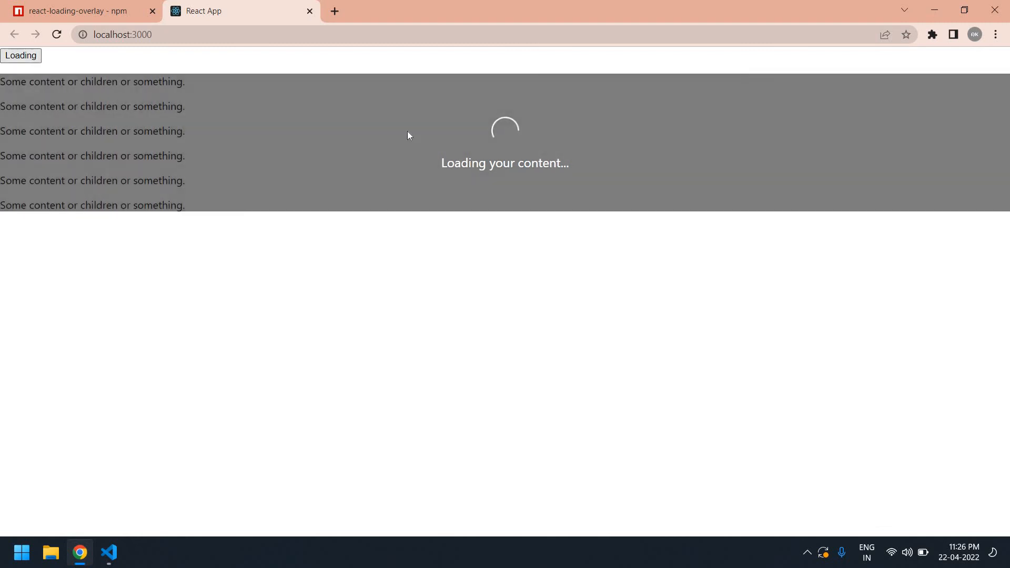
click(21, 56)
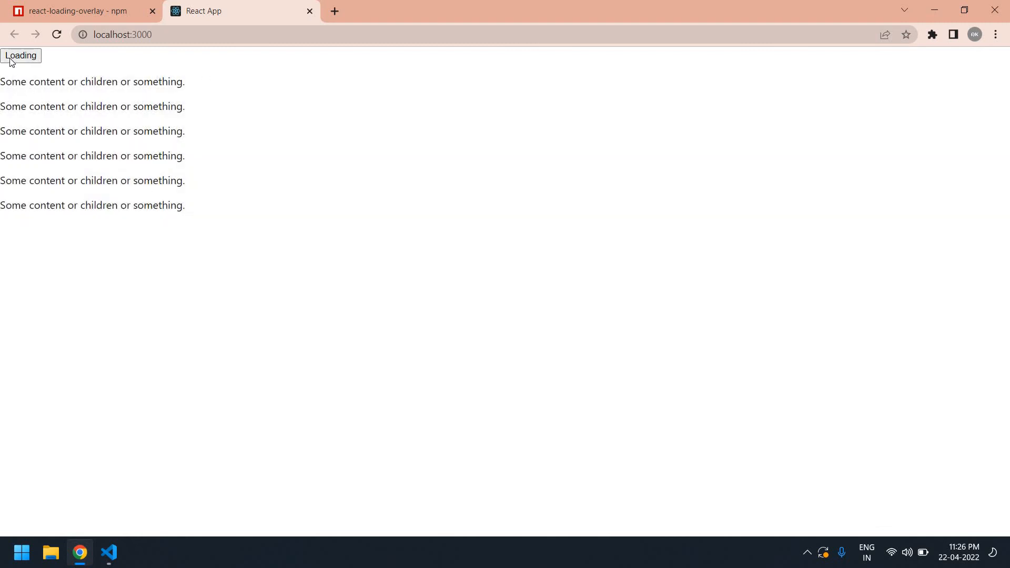
click(21, 56)
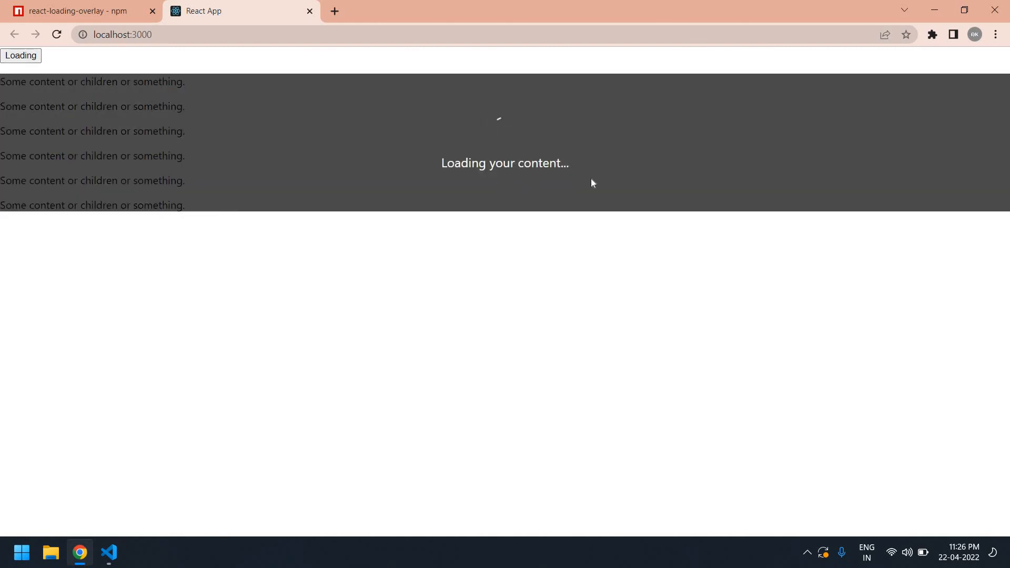
click(108, 552)
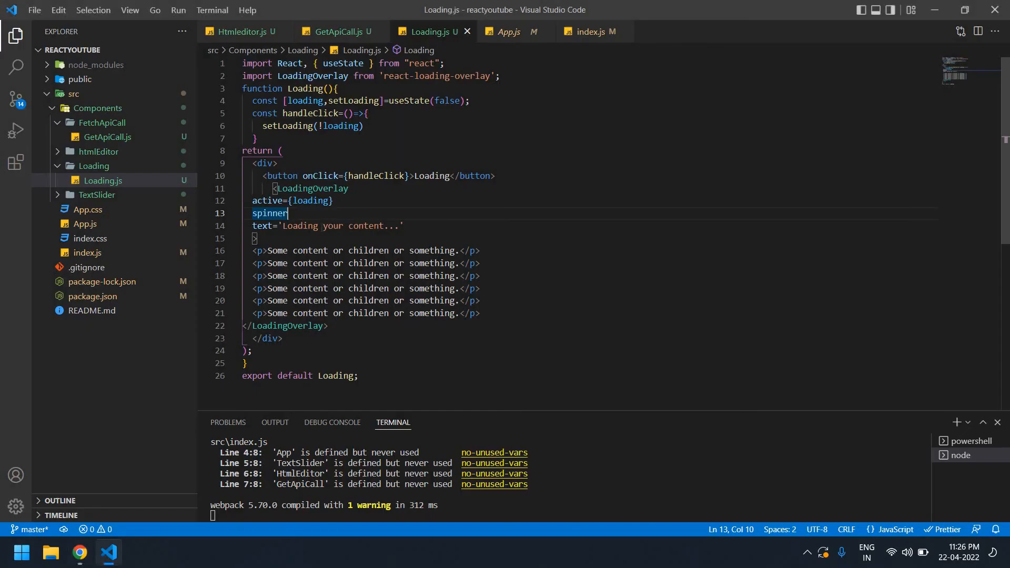
Delete 'your content' from the overlay text prop so it reads 'Loading...'
double_click(300, 226)
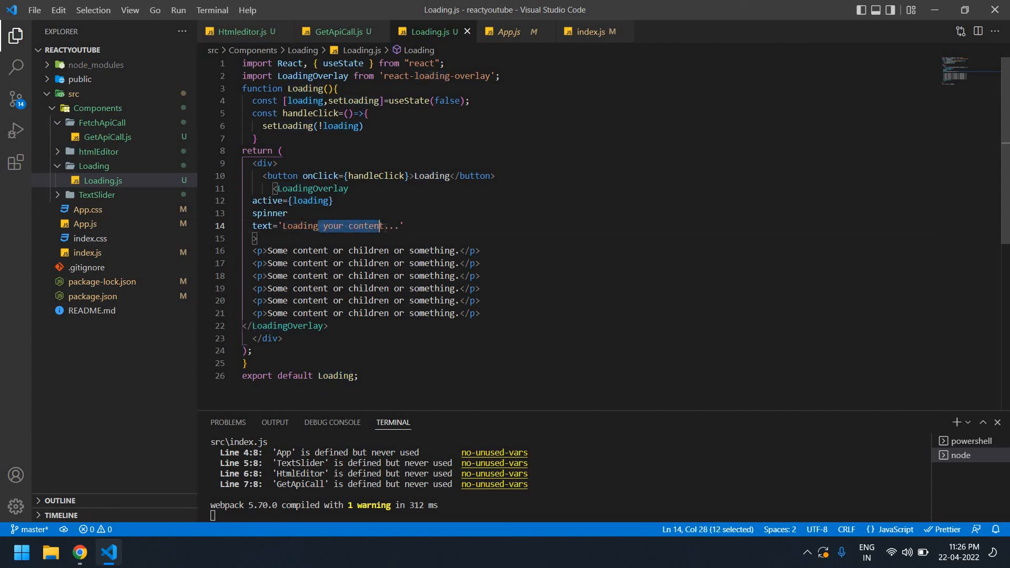
key(Delete)
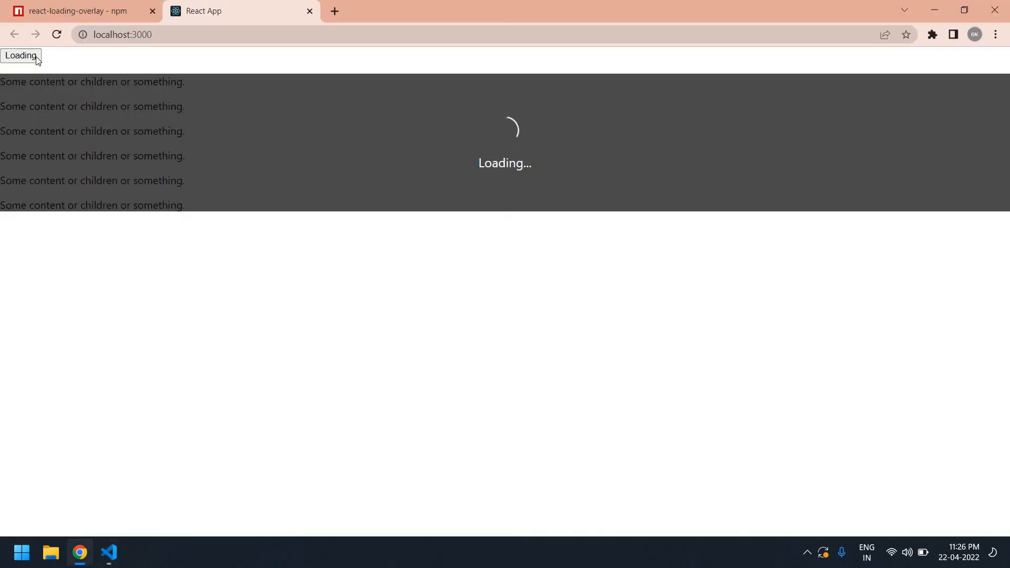
Confirm the overlay shows 'Loading...' in Chrome, then toggle it off with the Loading button
click(21, 56)
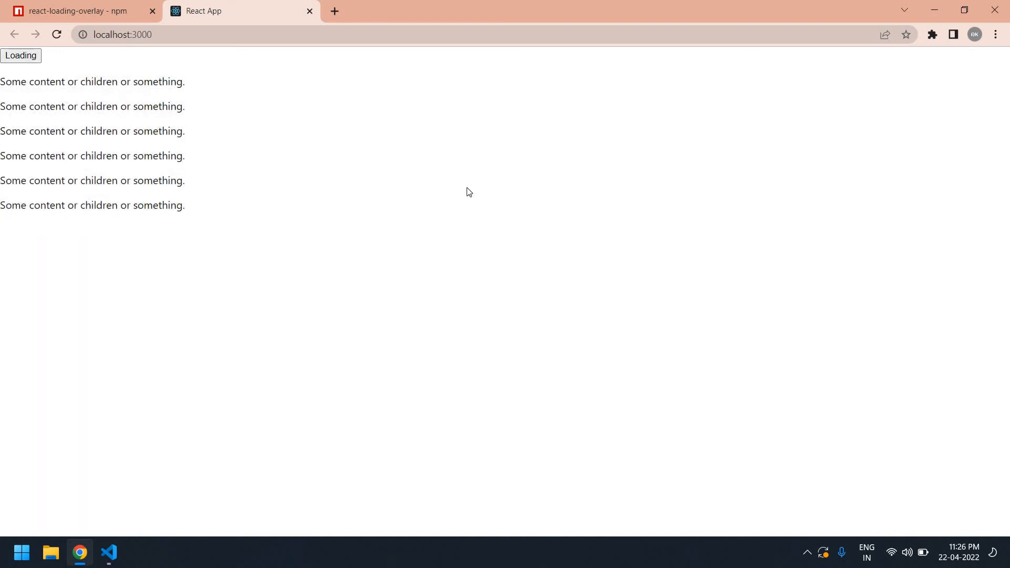
mouse_move(353, 223)
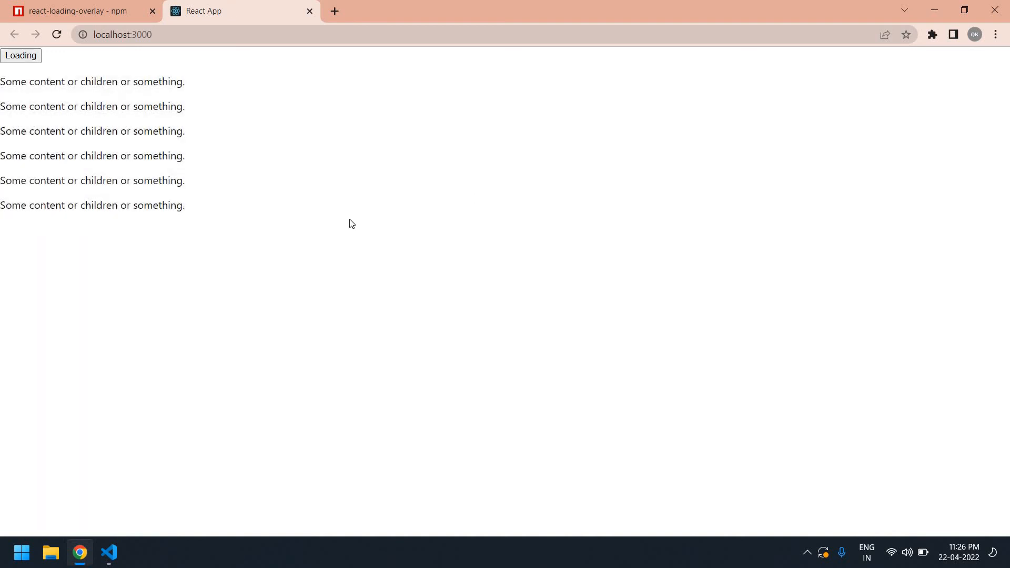
mouse_move(252, 102)
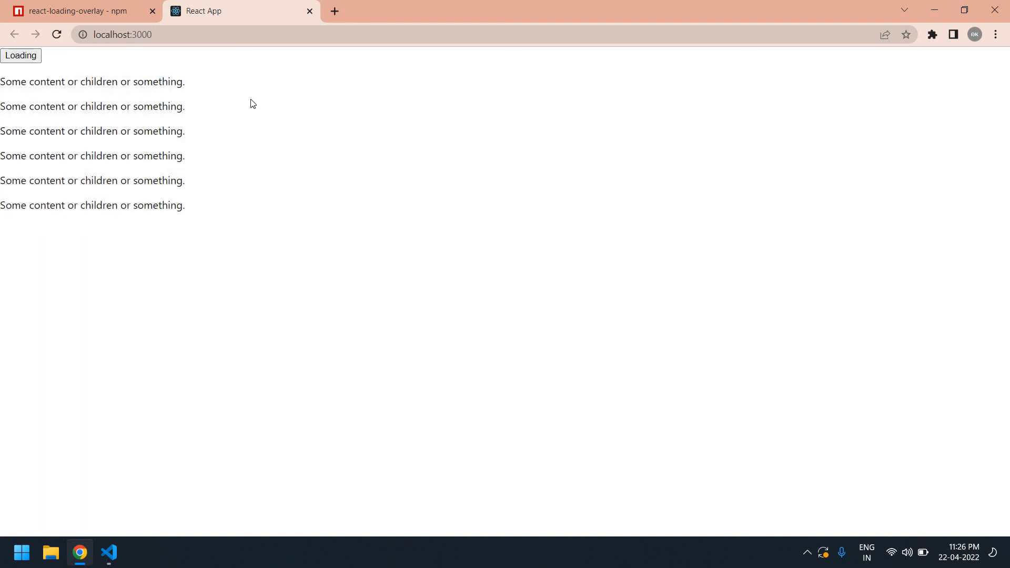